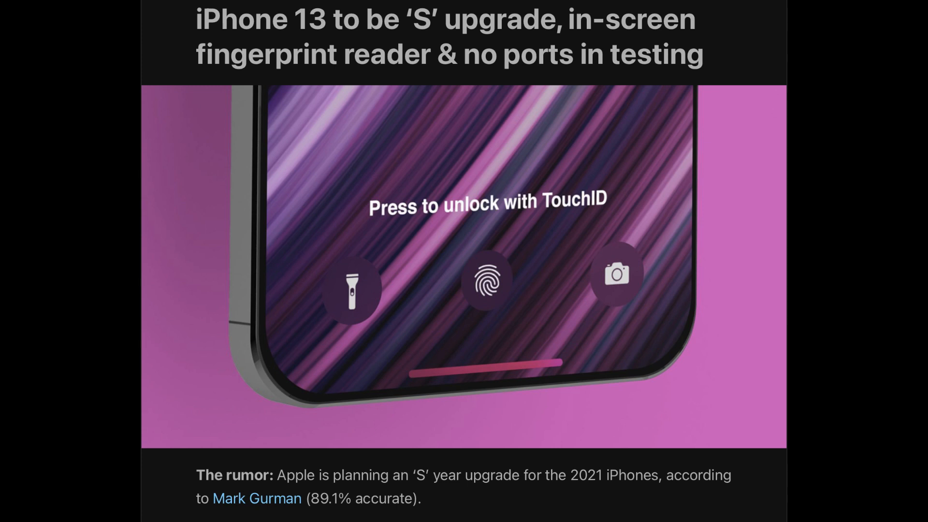
# Scroll through the iPhone 13 'S' article's rumor points on the in-screen fingerprint scanner and portless models
pyautogui.scroll(-3)
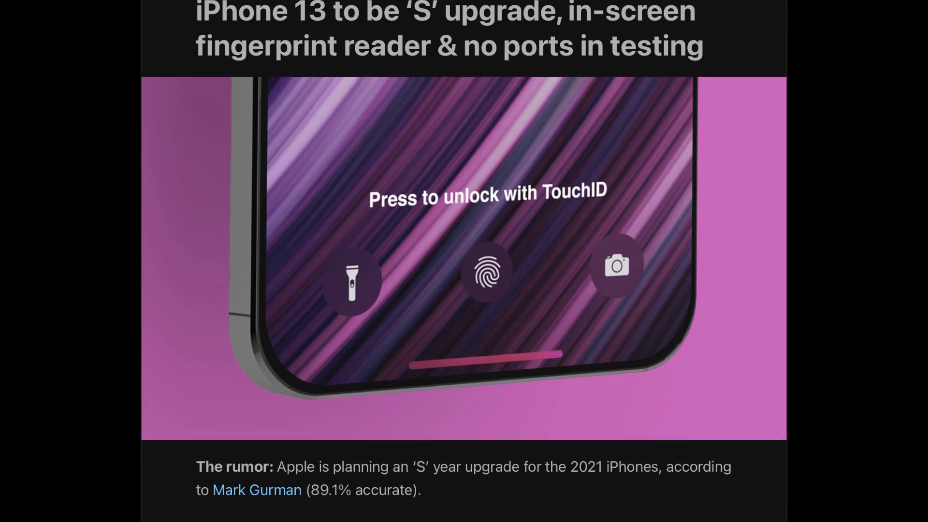
pyautogui.scroll(-3)
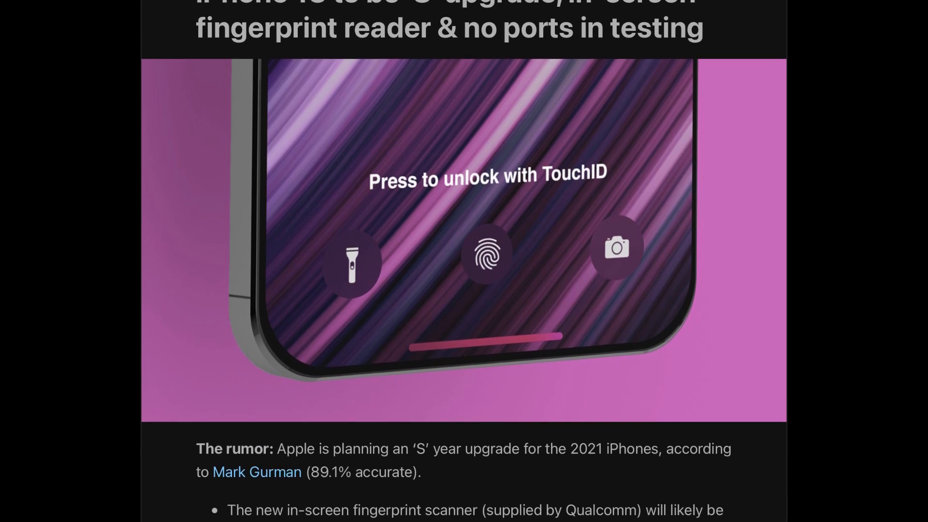
pyautogui.scroll(-3)
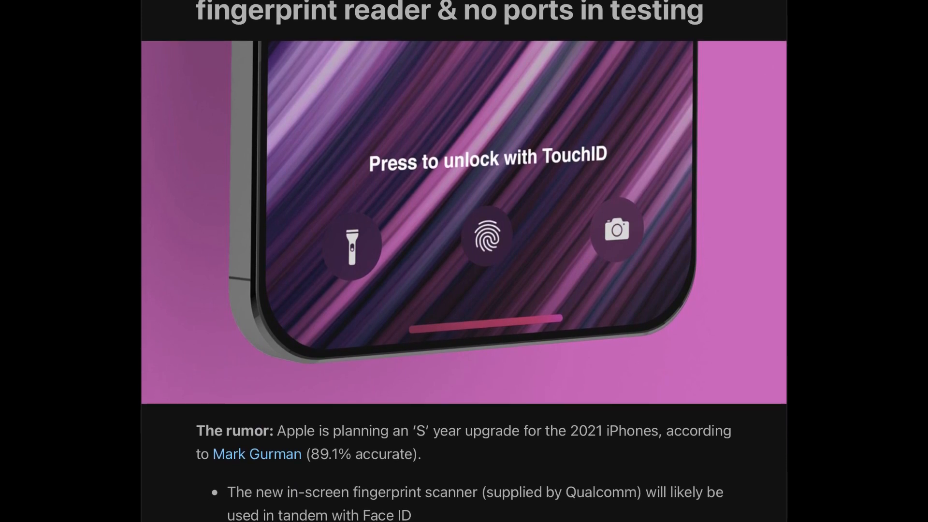
pyautogui.scroll(-3)
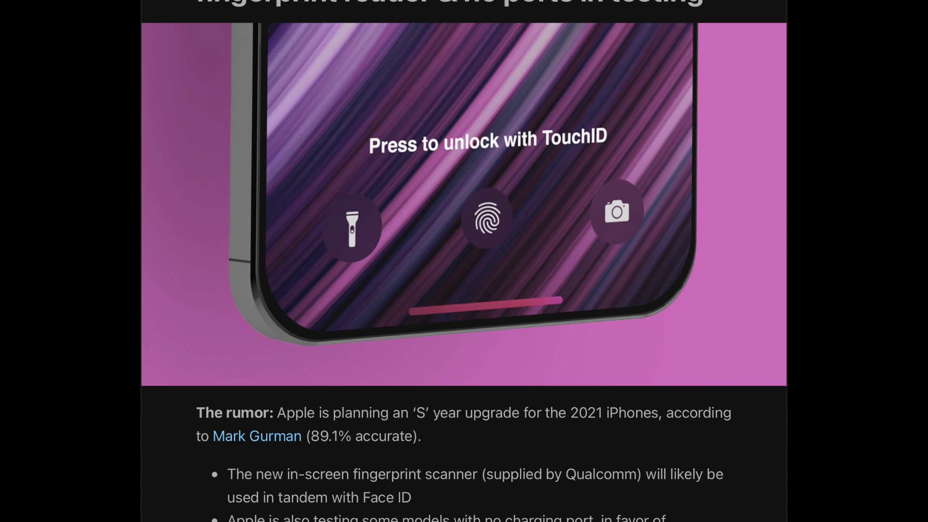
pyautogui.scroll(-3)
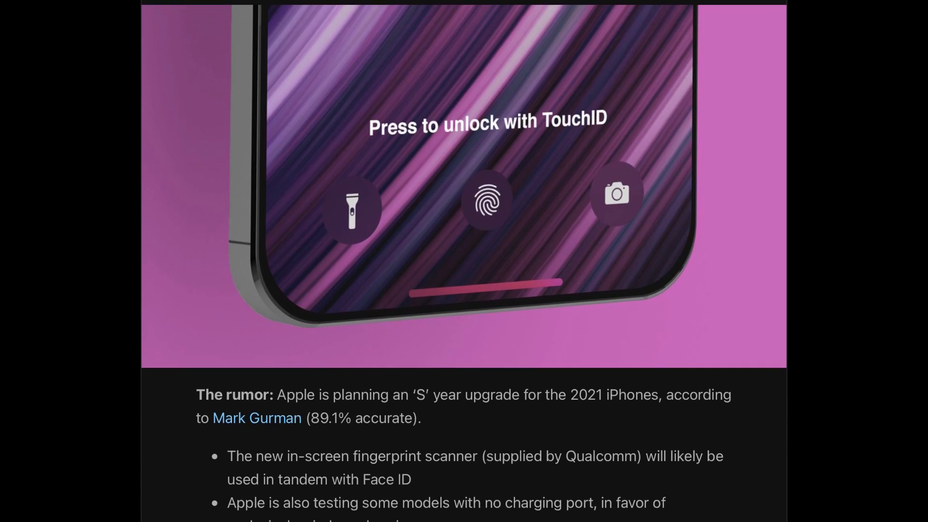
pyautogui.scroll(-3)
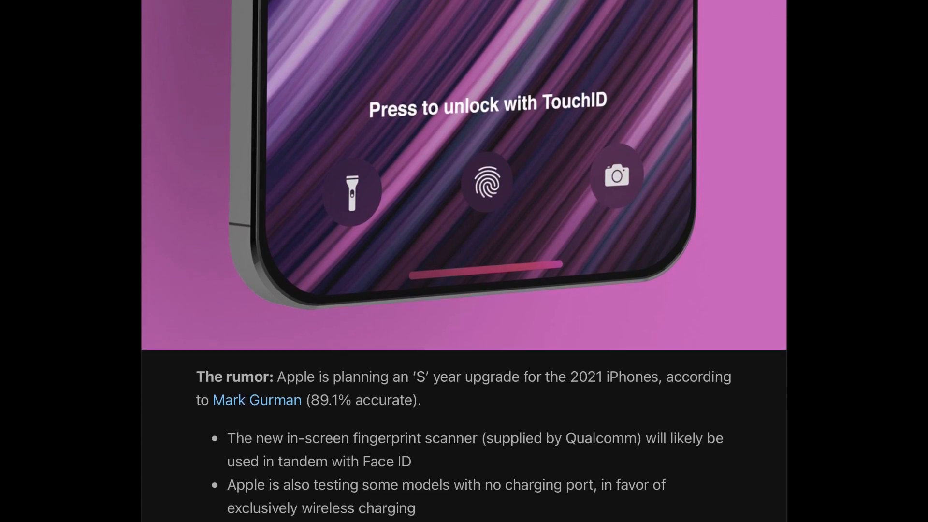
pyautogui.scroll(3)
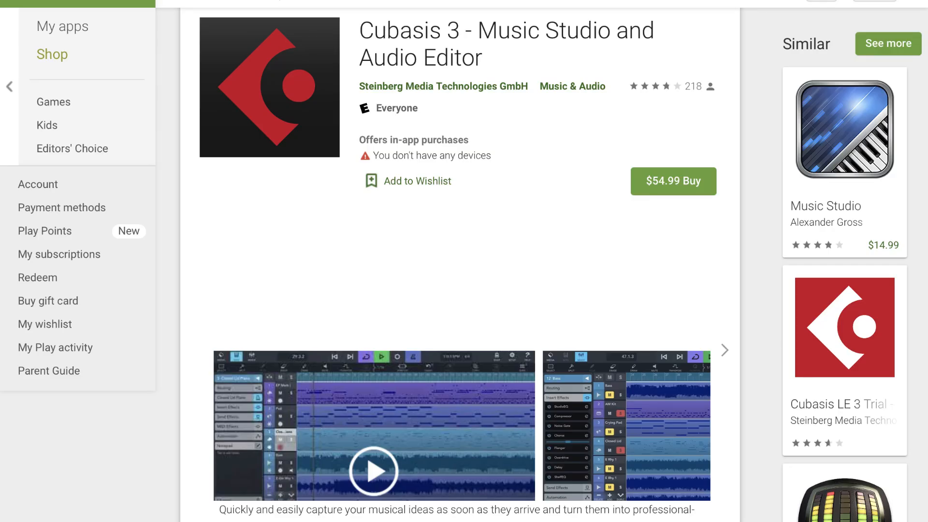
# View the Cubasis 3 - Music Studio and Audio Editor listing on Google Play, priced $54.99
pyautogui.click(843, 492)
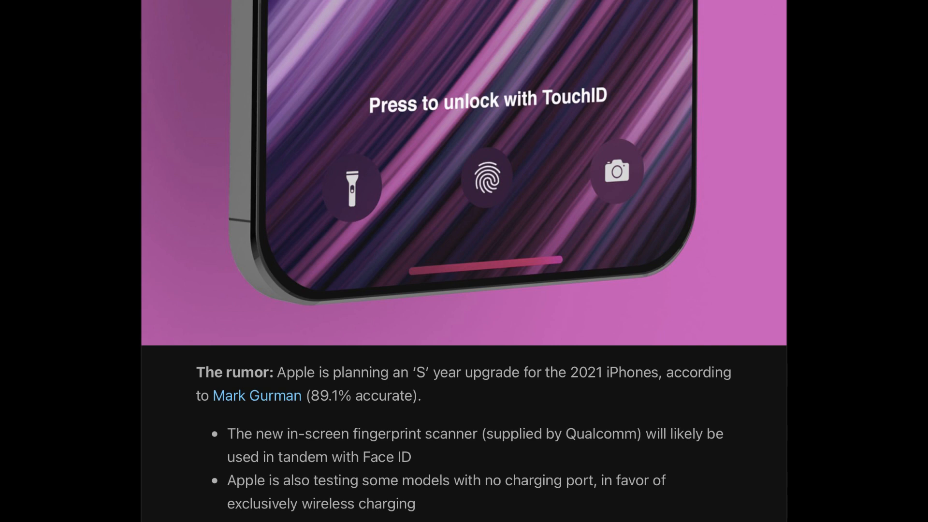
# Scroll to the iPhone 13 smaller-notch and larger Pro camera sensor article
pyautogui.scroll(3)
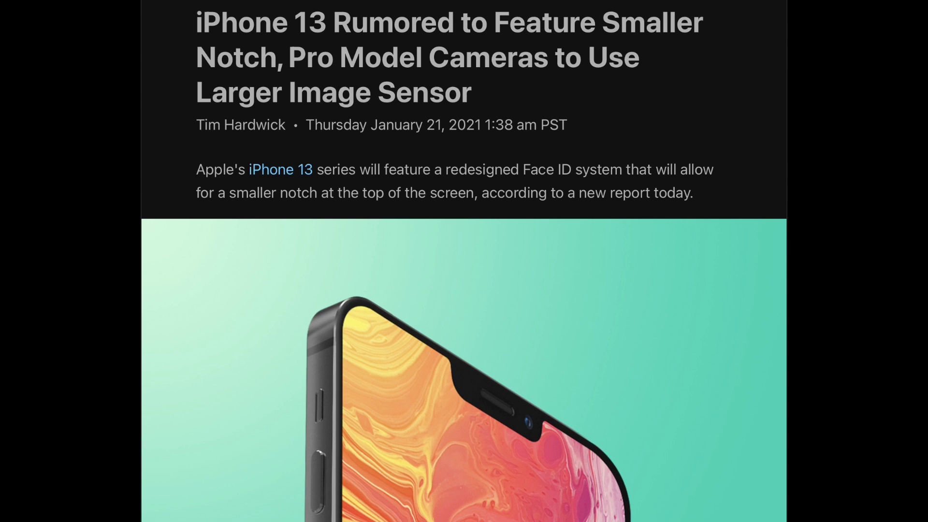
pyautogui.scroll(-3)
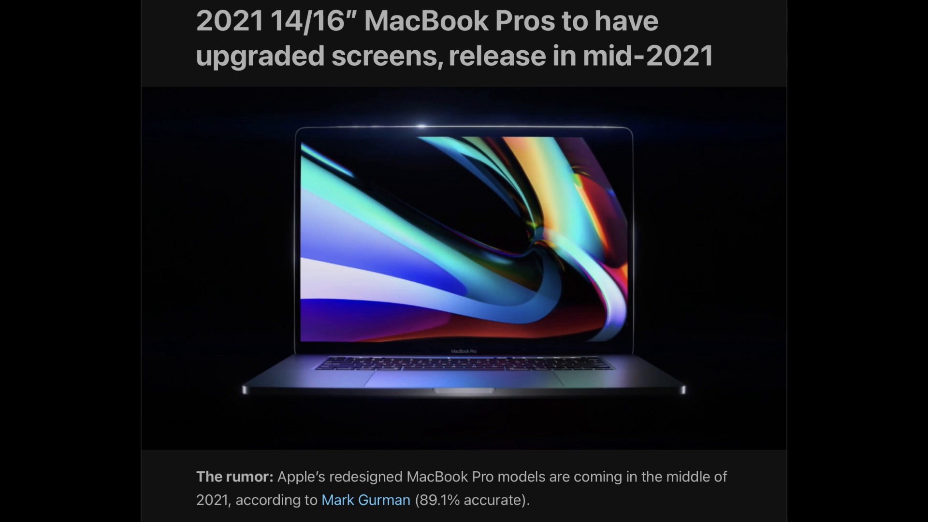
# Scroll down to the 2021 14/16" MacBook Pros mid-2021 upgraded-screens article
pyautogui.scroll(-3)
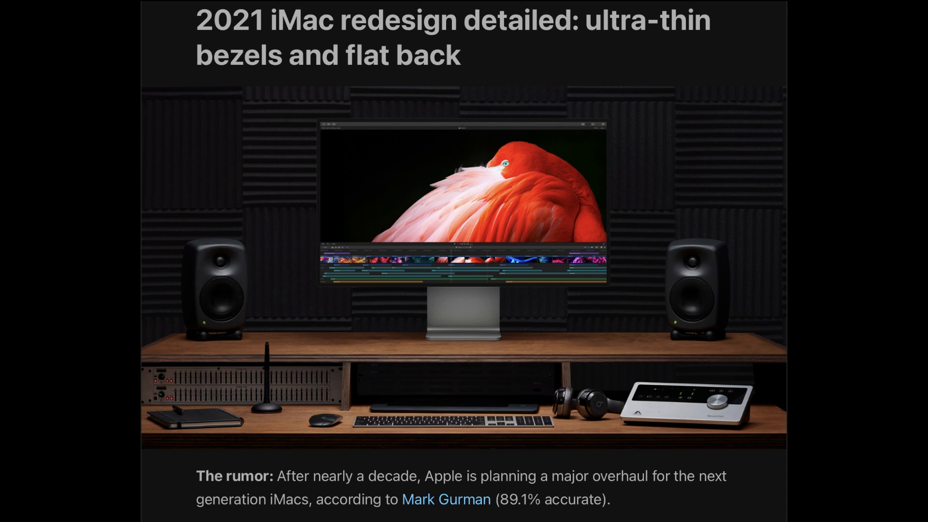
# Scroll down to the 2021 iMac redesign article with ultra-thin bezels and flat back
pyautogui.scroll(-3)
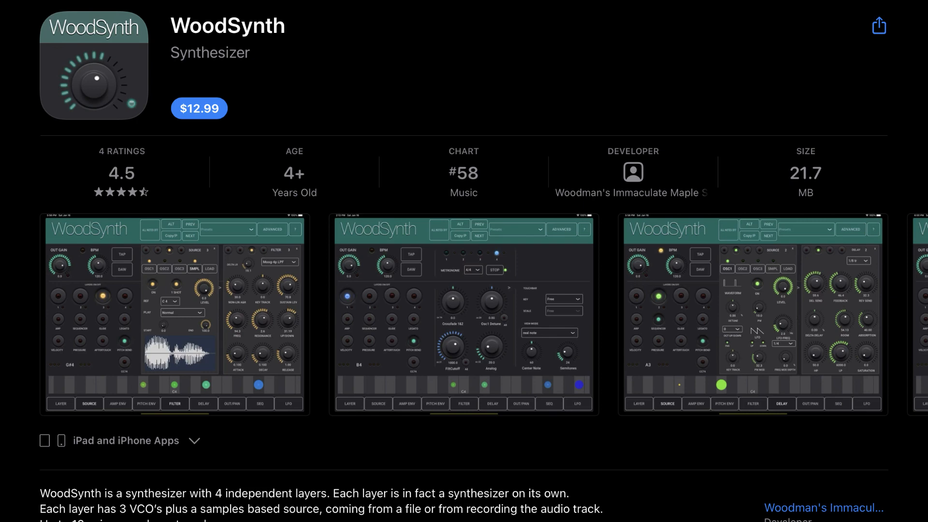
# Scroll to Nembrini Audio's Blackice Beta Gamma App Store page, priced $14.99
pyautogui.scroll(-3)
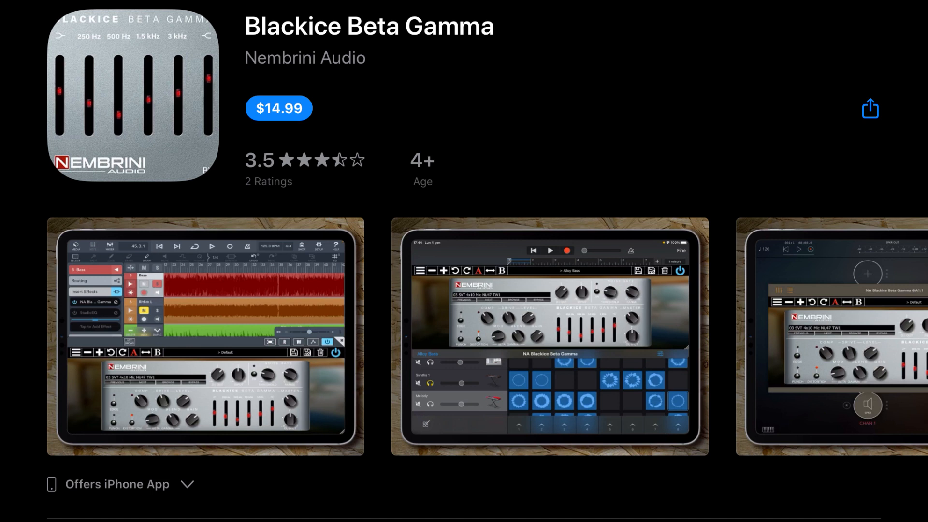
pyautogui.scroll(-3)
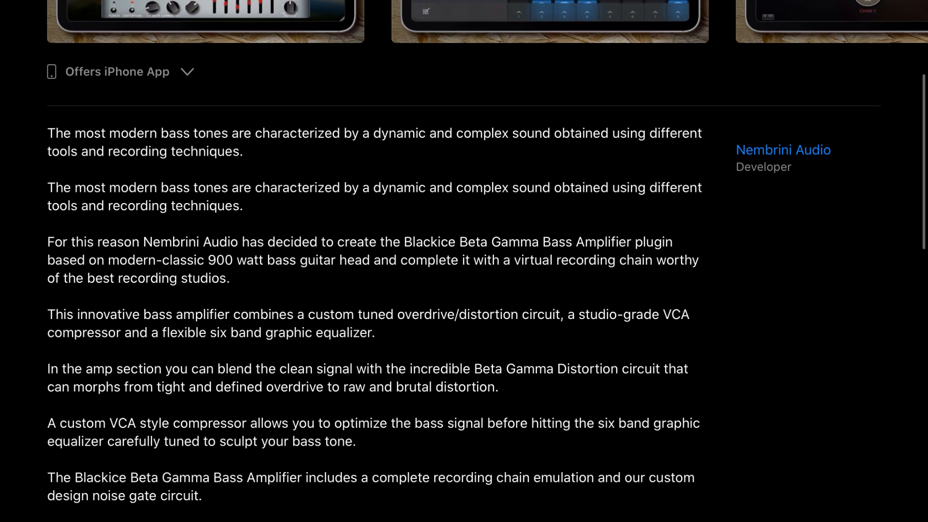
pyautogui.scroll(3)
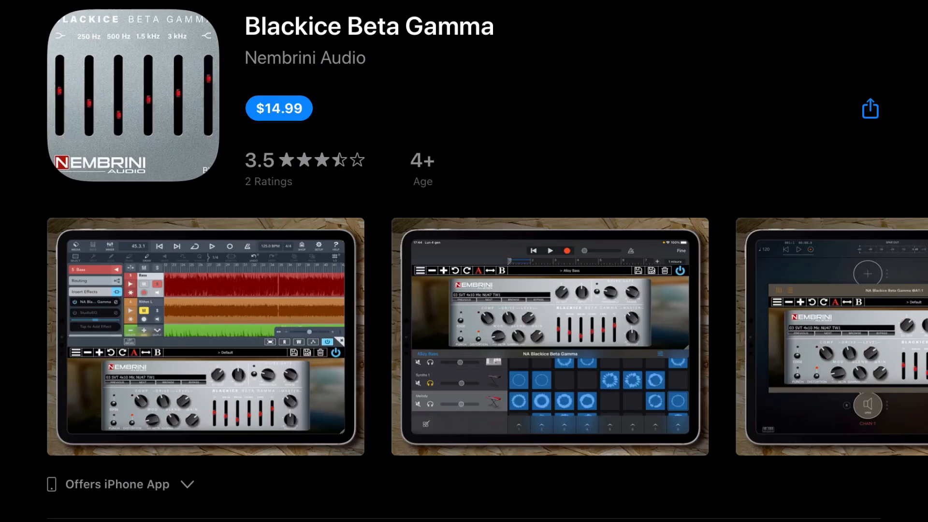